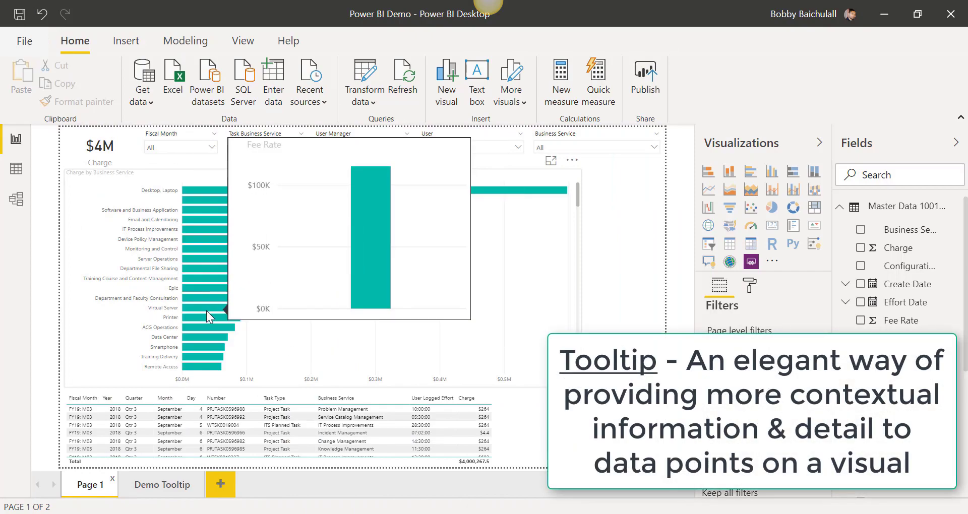
{"action": "mouse_move", "coordinate": [200, 362]}
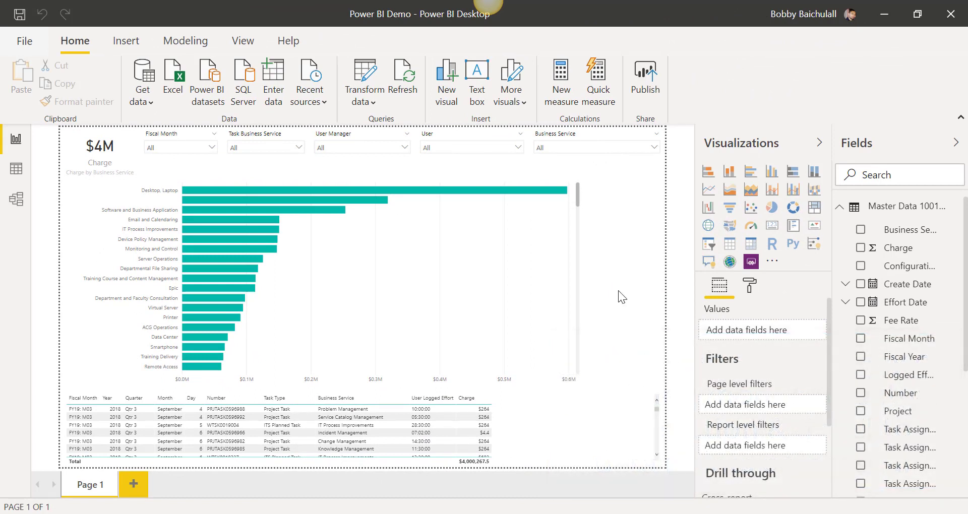
Add a blank page, set its size type to Tooltip and name it 'Demo Tooltip'.
{"action": "left_click", "coordinate": [132, 484]}
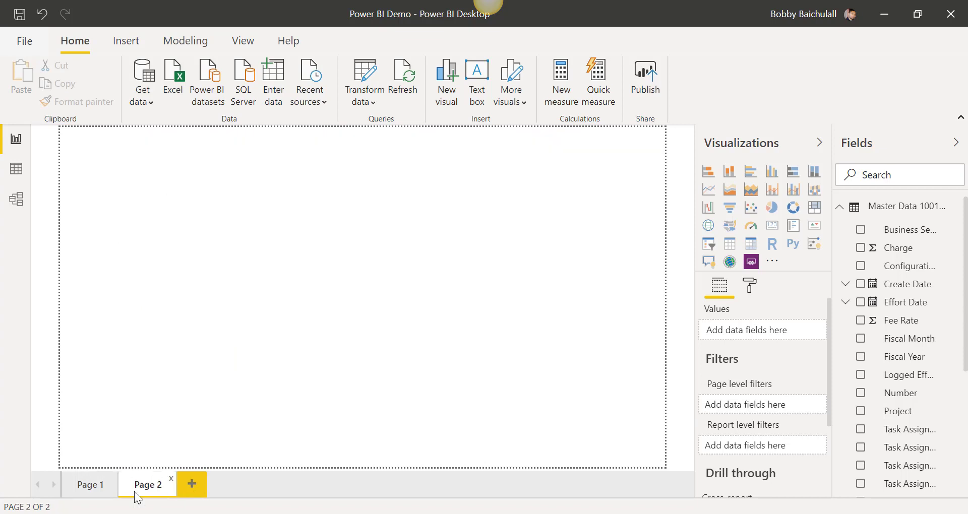
{"action": "left_click", "coordinate": [749, 285]}
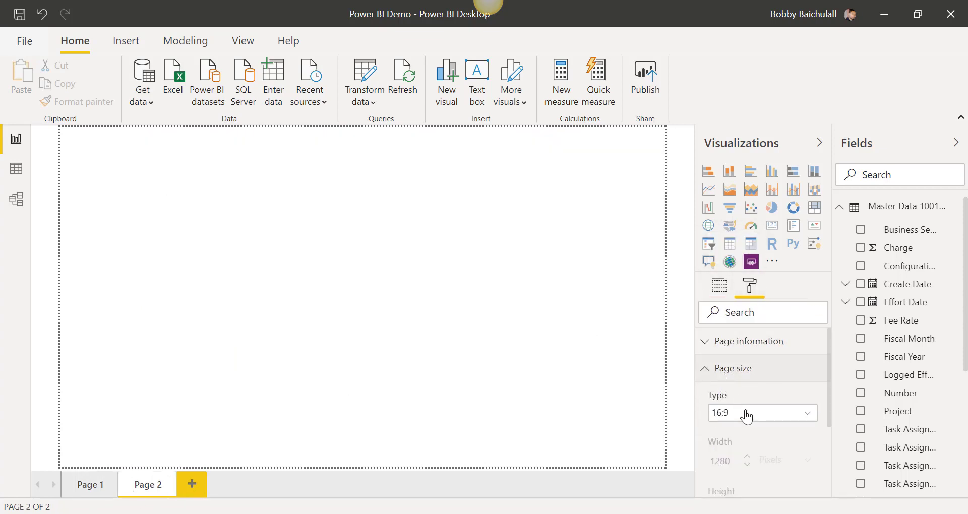
{"action": "left_click", "coordinate": [763, 414]}
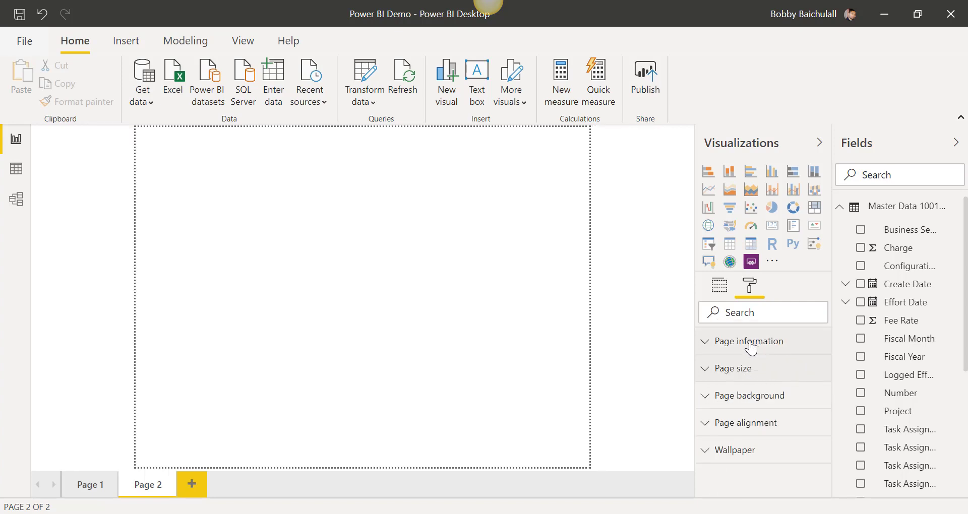
{"action": "left_click", "coordinate": [749, 342]}
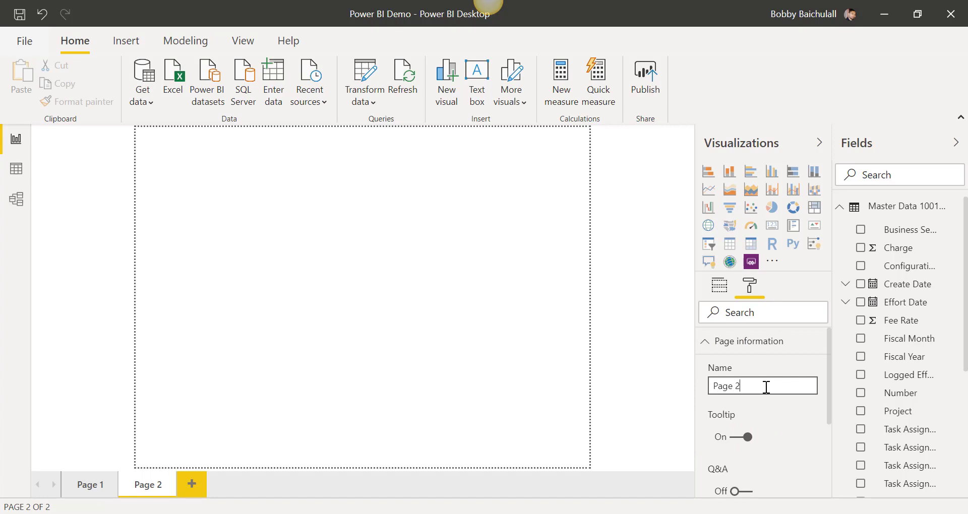
{"action": "type", "text": "Demo Tol"}
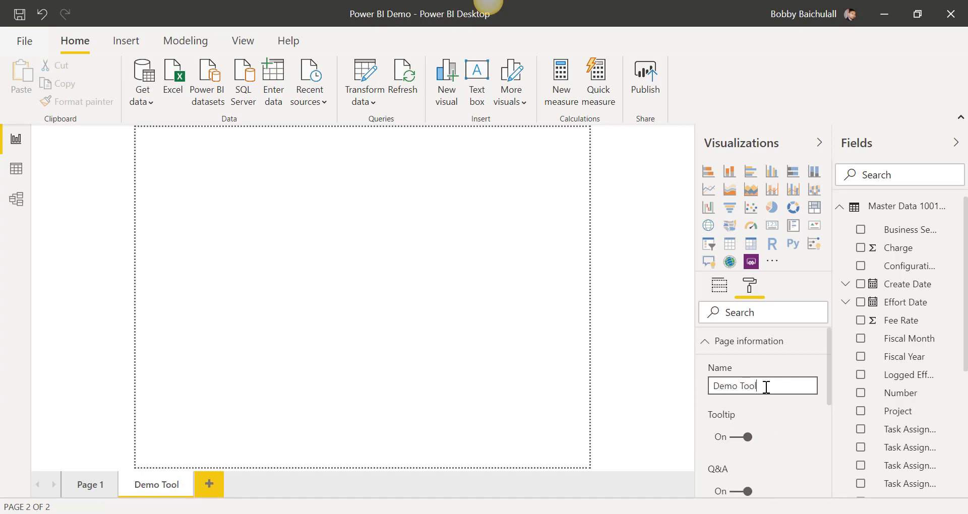
{"action": "type", "text": "tip"}
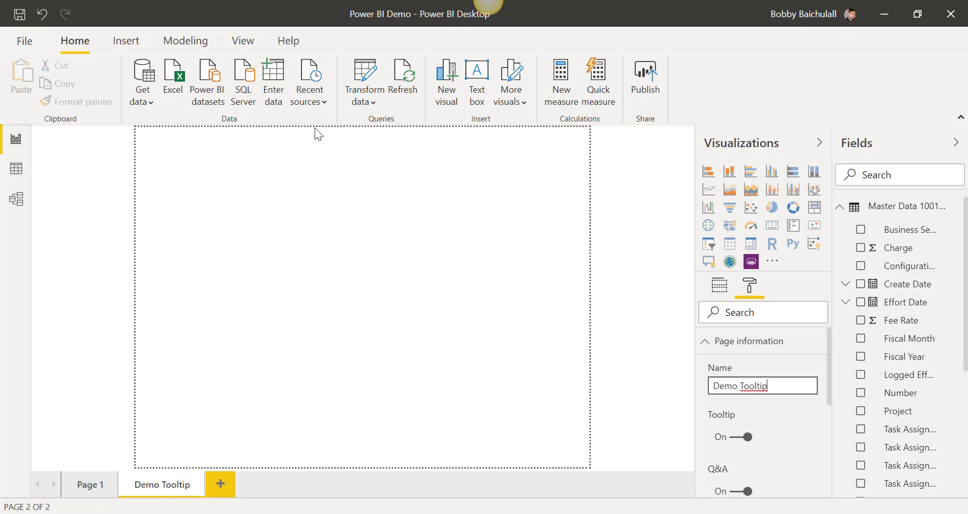
{"action": "left_click", "coordinate": [244, 40]}
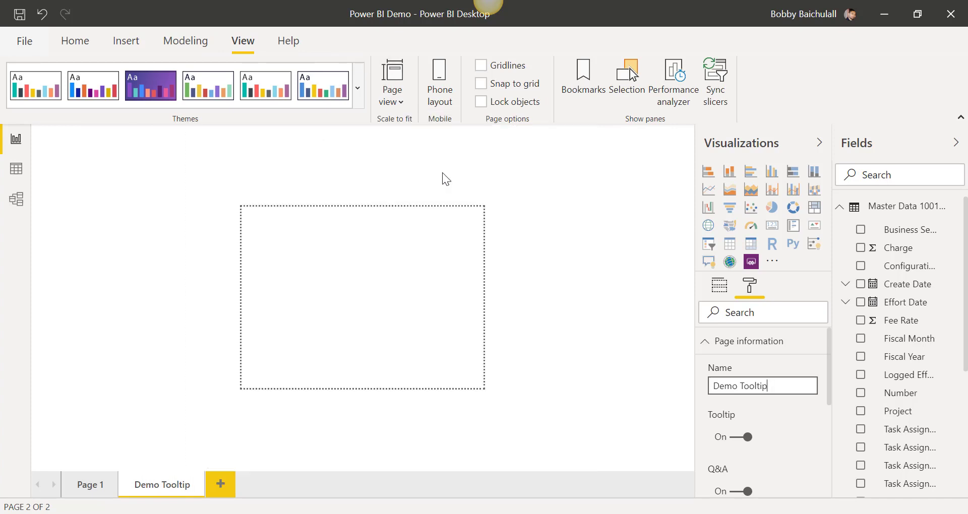
Add a Business Service table to Demo Tooltip, then return to Page 1.
{"action": "left_click", "coordinate": [75, 41]}
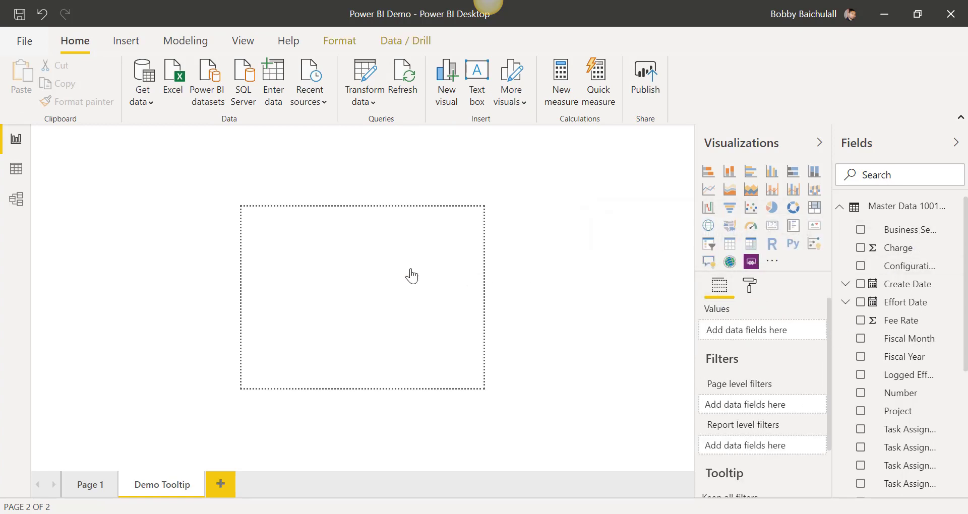
{"action": "left_click", "coordinate": [860, 230]}
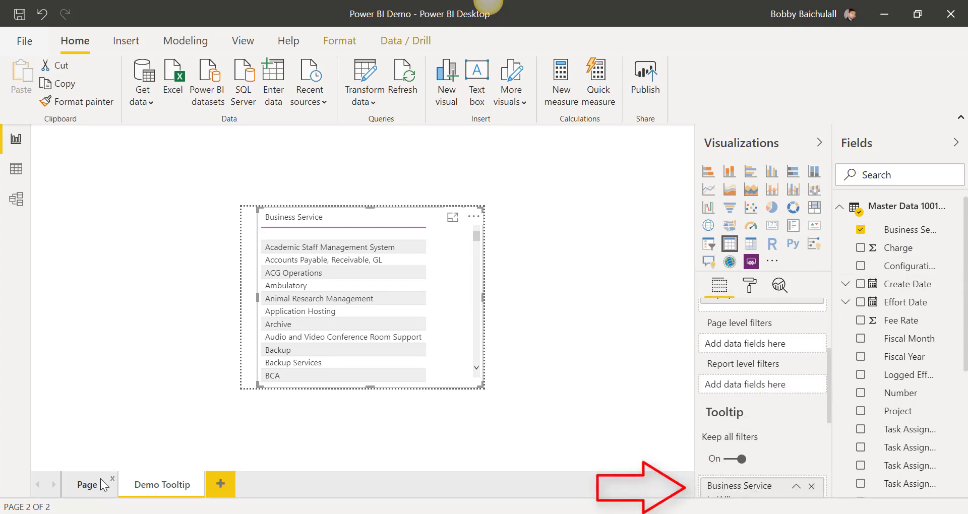
{"action": "left_click", "coordinate": [87, 485]}
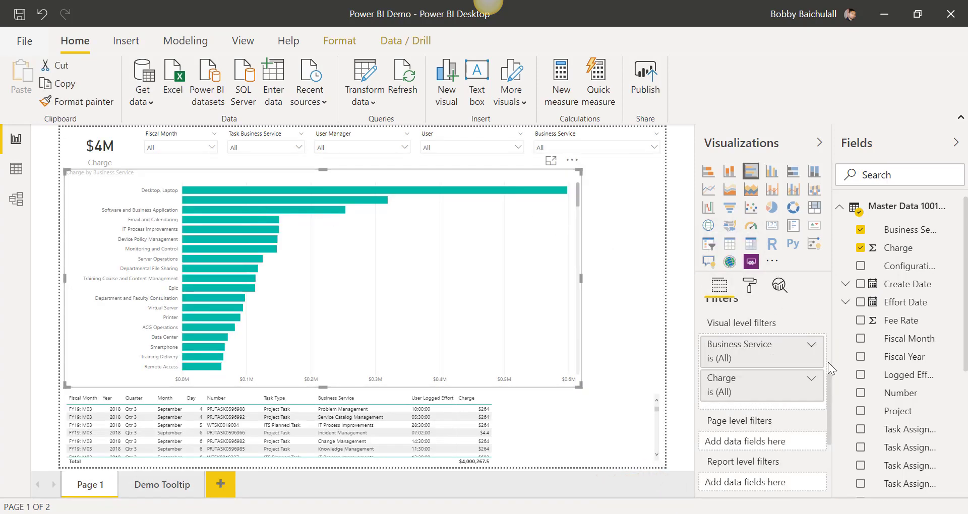
Set the bar chart's tooltip to the Demo Tooltip report page.
{"action": "left_click", "coordinate": [749, 285]}
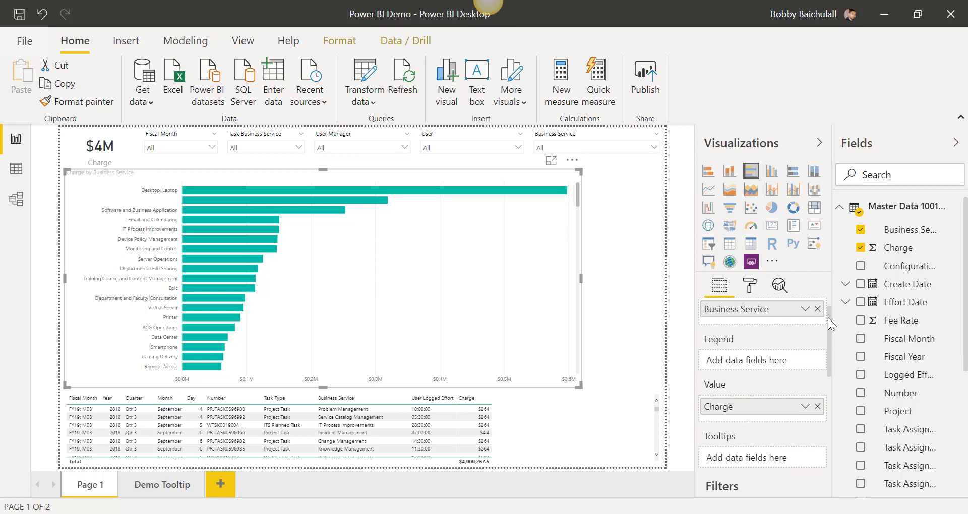
{"action": "left_click", "coordinate": [750, 285]}
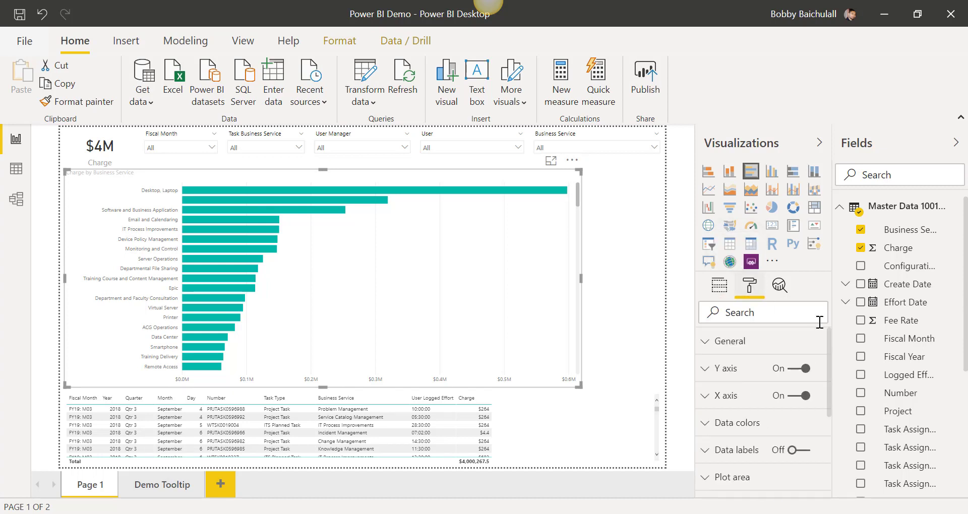
{"action": "scroll", "scroll_direction": "down", "scroll_amount": 3}
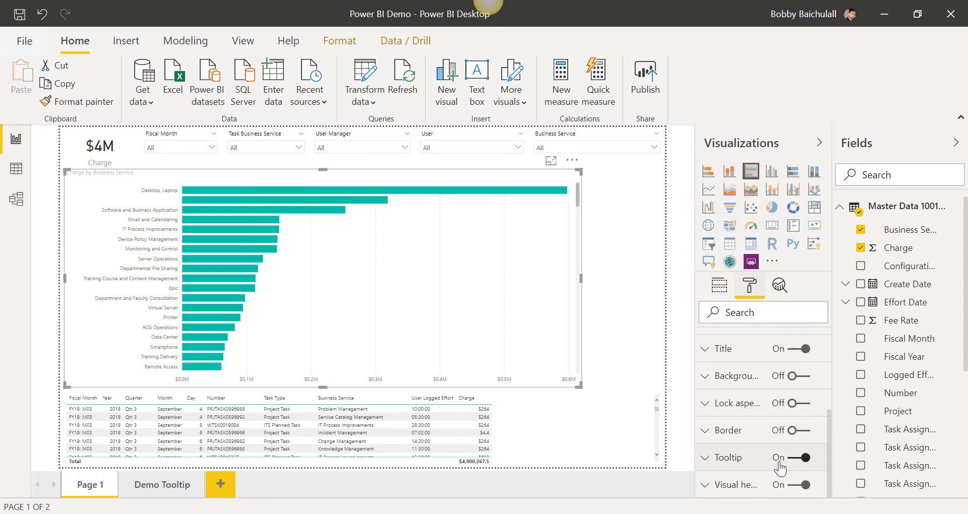
{"action": "scroll", "scroll_direction": "down", "scroll_amount": 3}
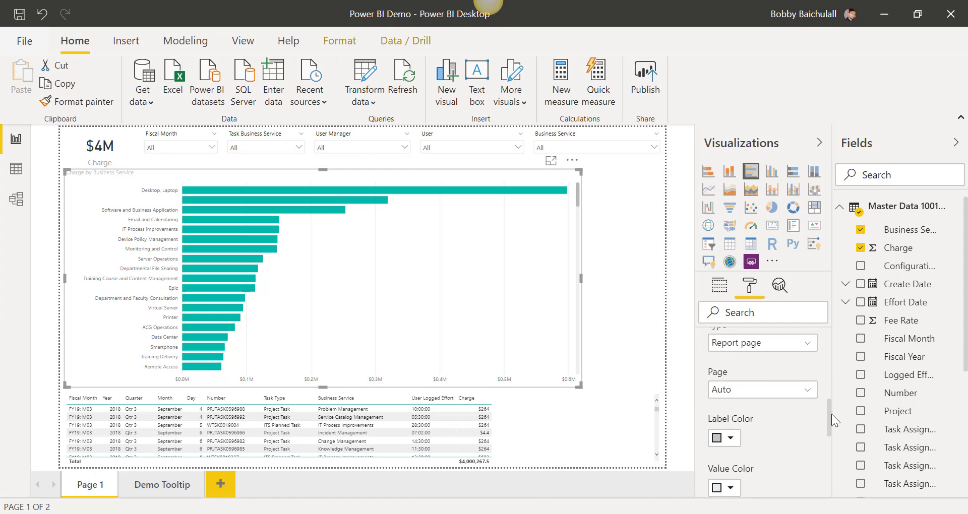
{"action": "left_click", "coordinate": [762, 413]}
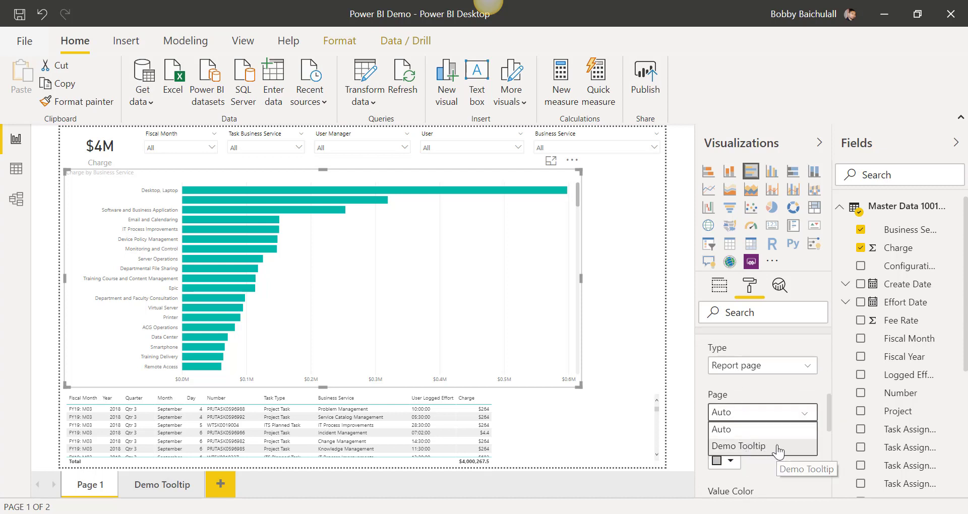
{"action": "left_click", "coordinate": [738, 445]}
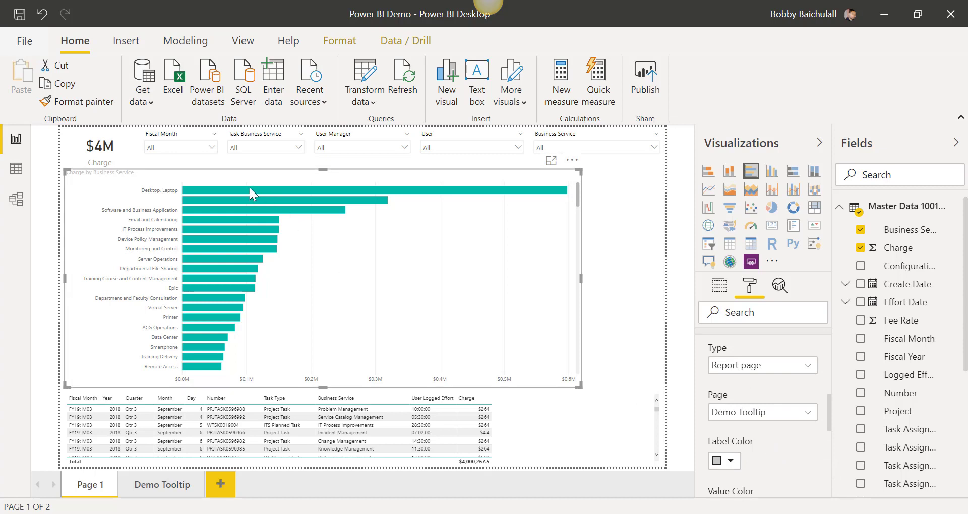
{"action": "mouse_move", "coordinate": [222, 216]}
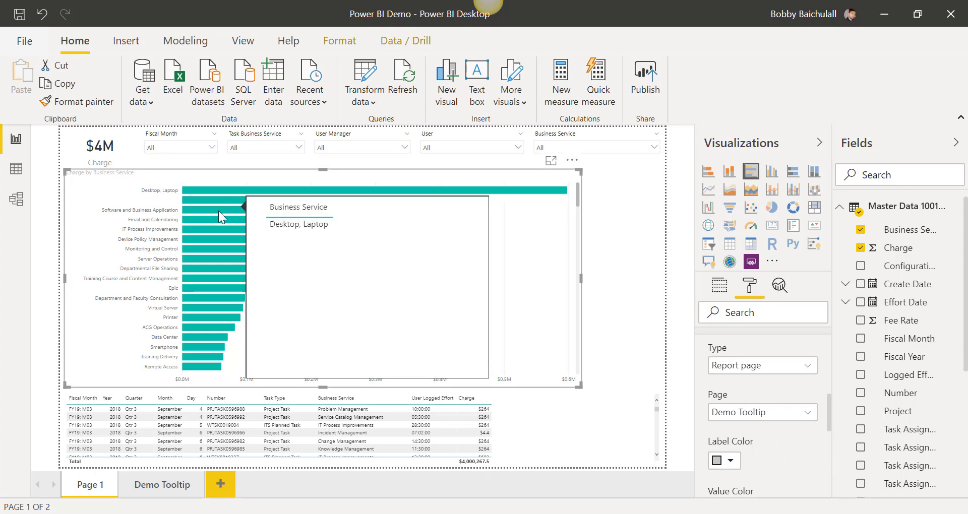
{"action": "mouse_move", "coordinate": [212, 225]}
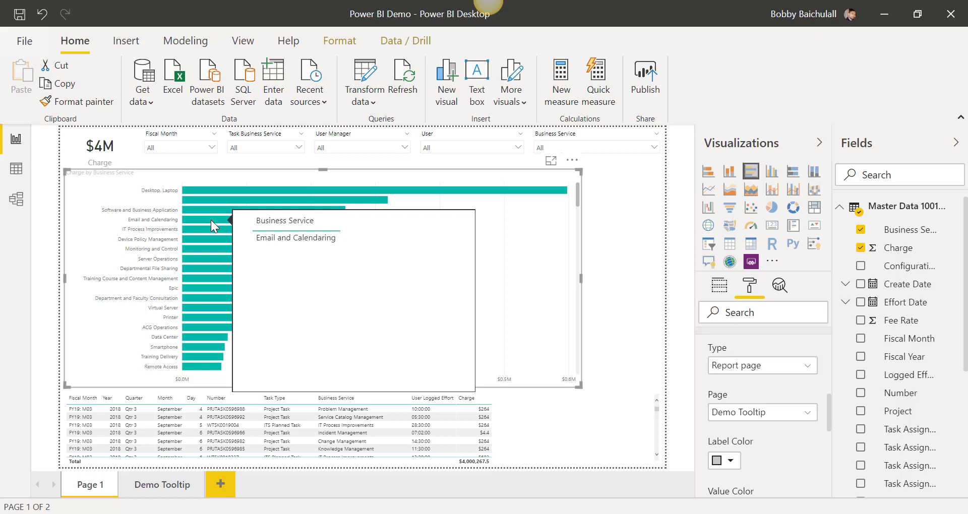
{"action": "mouse_move", "coordinate": [207, 246]}
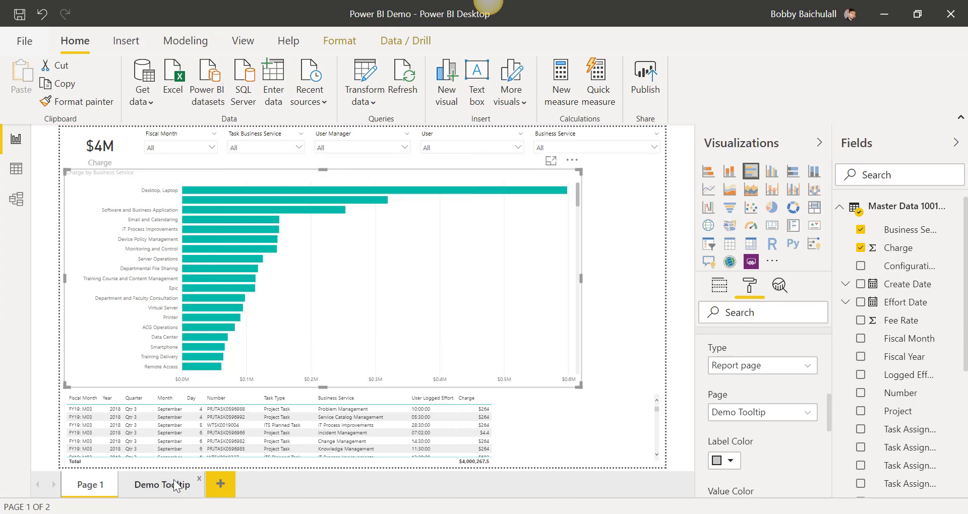
Remove the Business Service table from the Demo Tooltip page.
{"action": "left_click", "coordinate": [162, 485]}
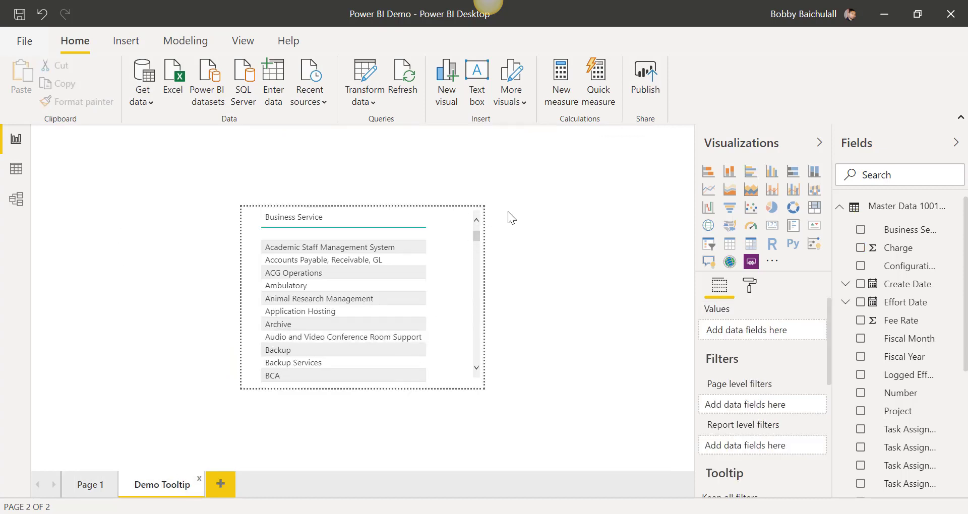
{"action": "left_click", "coordinate": [474, 218]}
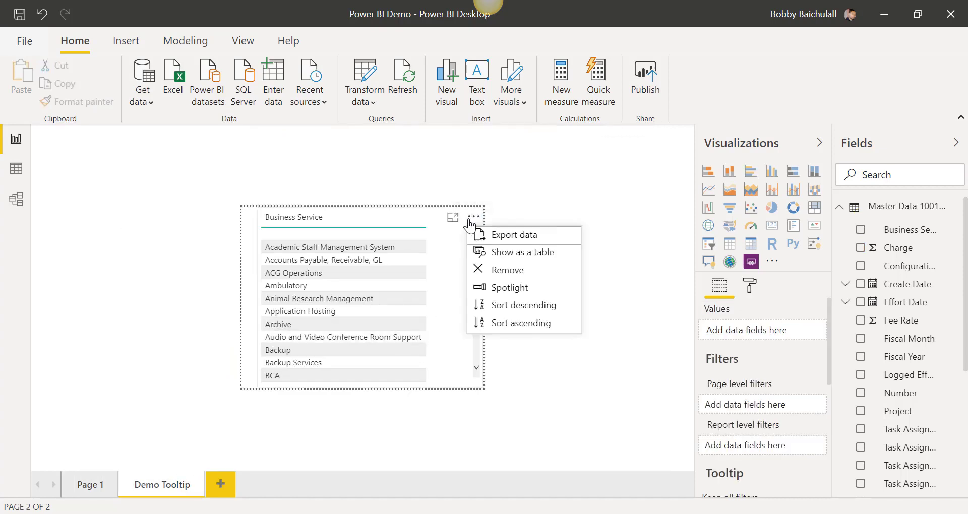
{"action": "left_click", "coordinate": [507, 270]}
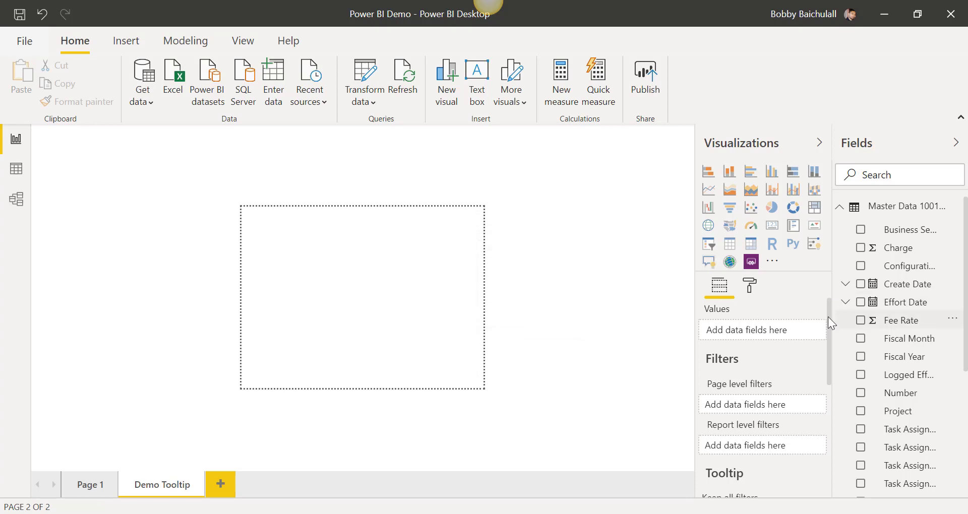
{"action": "mouse_move", "coordinate": [831, 351]}
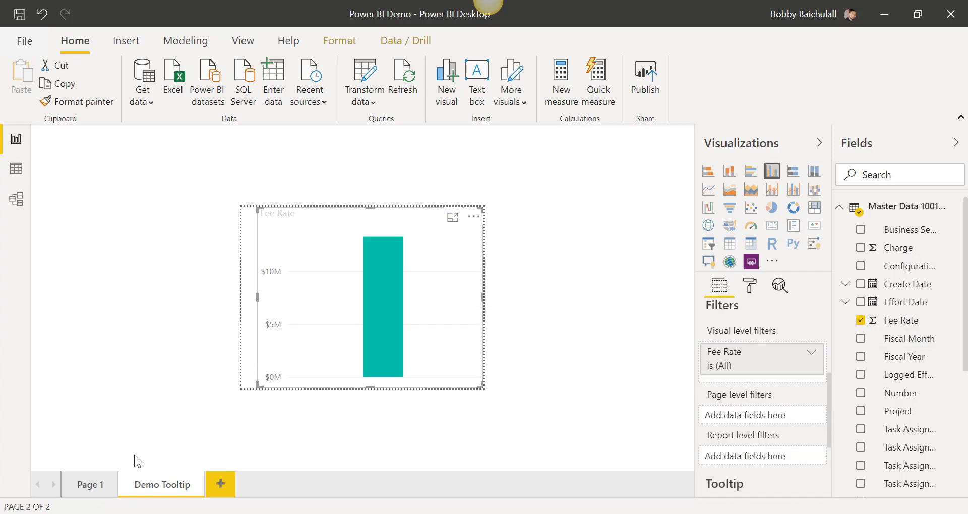
Check the Fee Rate tooltip over Page 1's bars, glancing back at Demo Tooltip.
{"action": "left_click", "coordinate": [90, 485]}
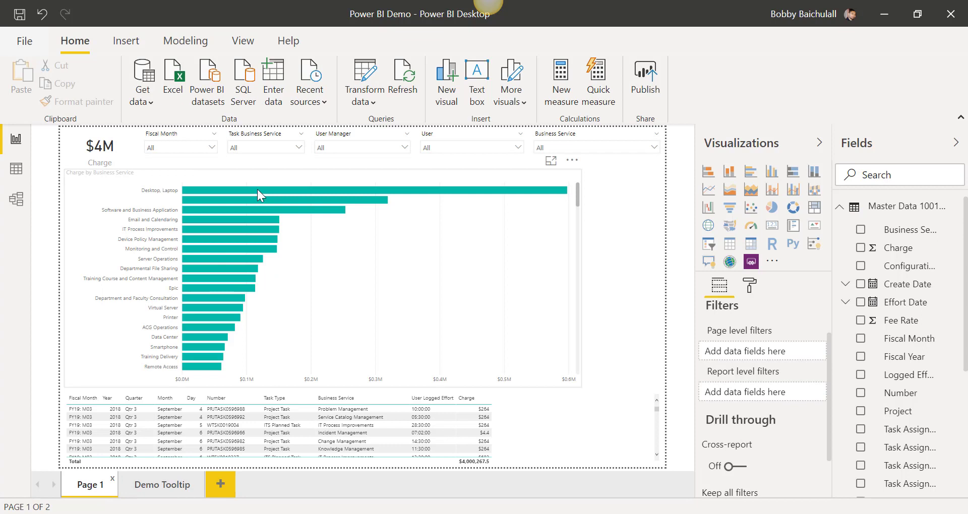
{"action": "mouse_move", "coordinate": [208, 316]}
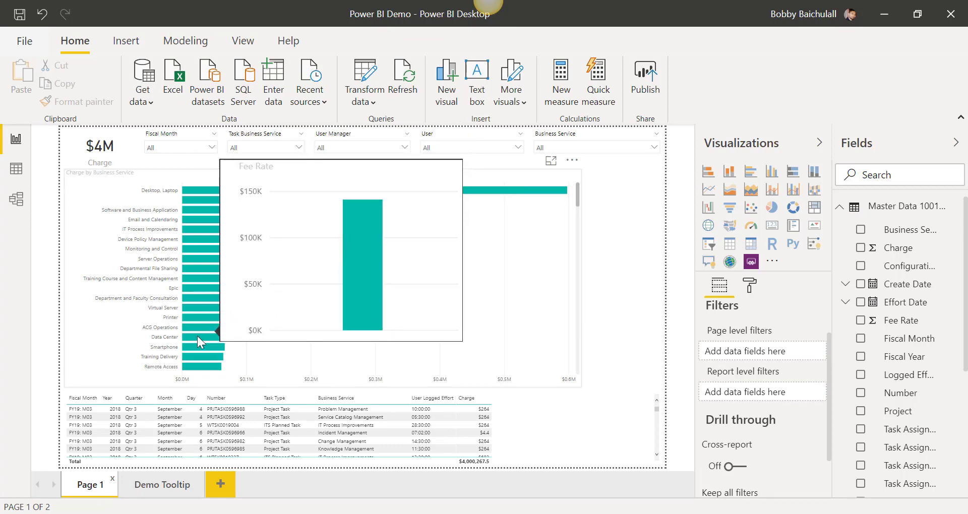
{"action": "mouse_move", "coordinate": [203, 369]}
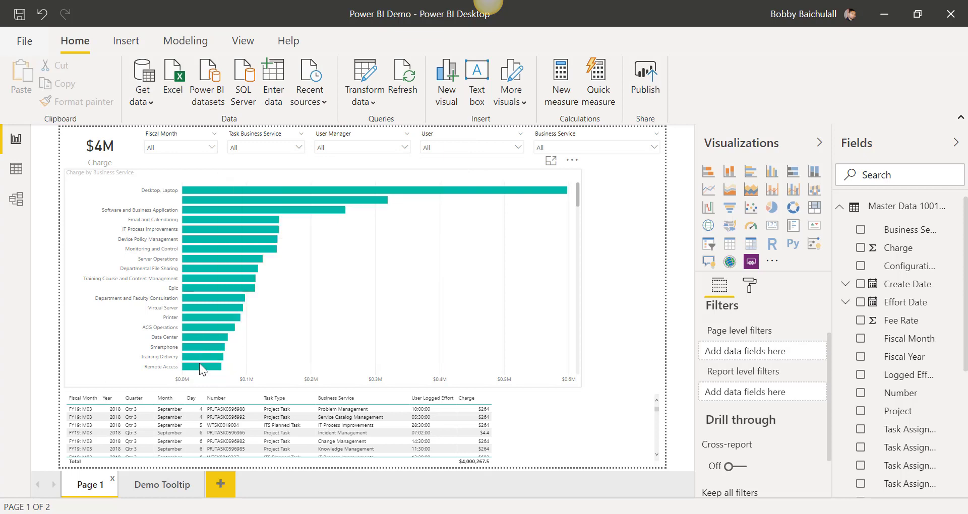
{"action": "left_click", "coordinate": [161, 485]}
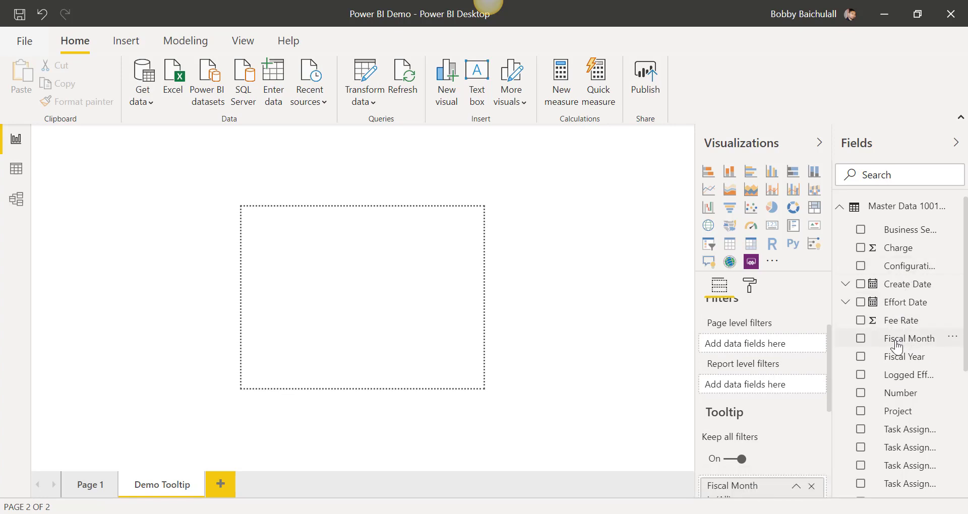
{"action": "left_click", "coordinate": [89, 485]}
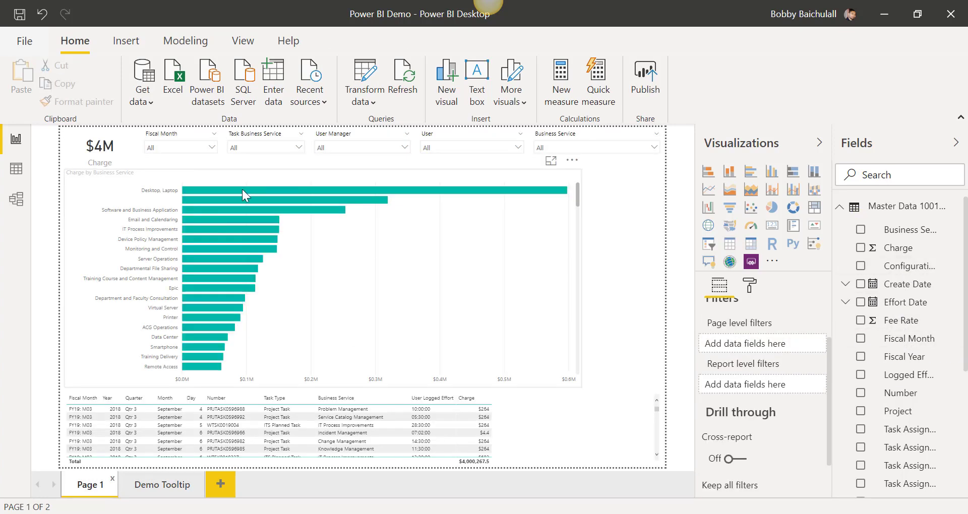